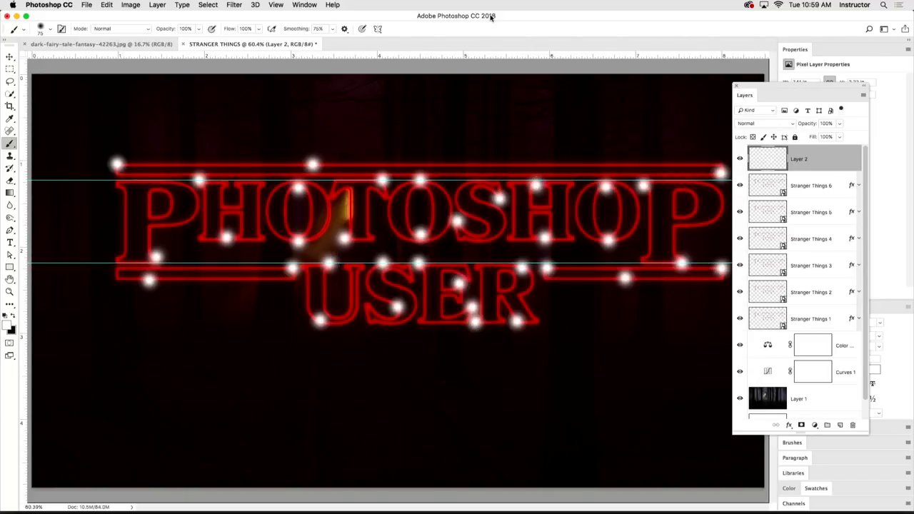
Step: Set Layer 2, the sparkle-dots layer, to the Lighten blend mode
left_click(764, 122)
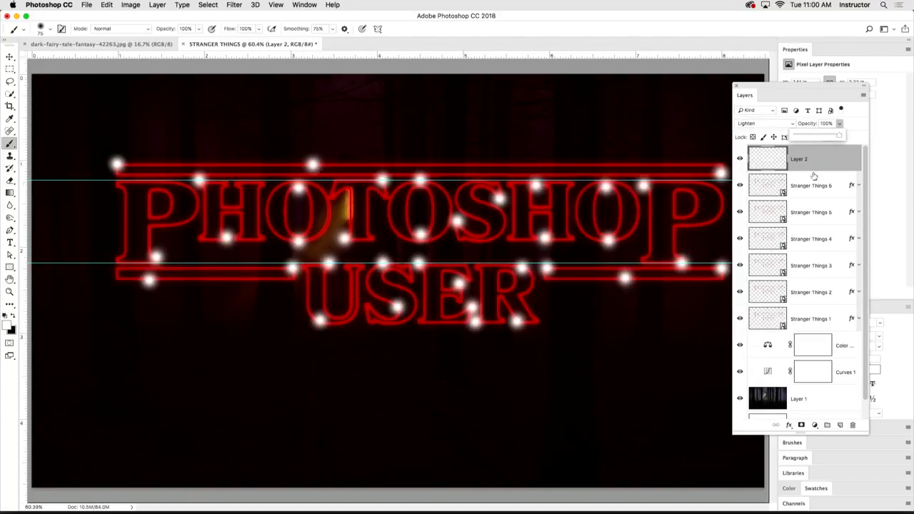